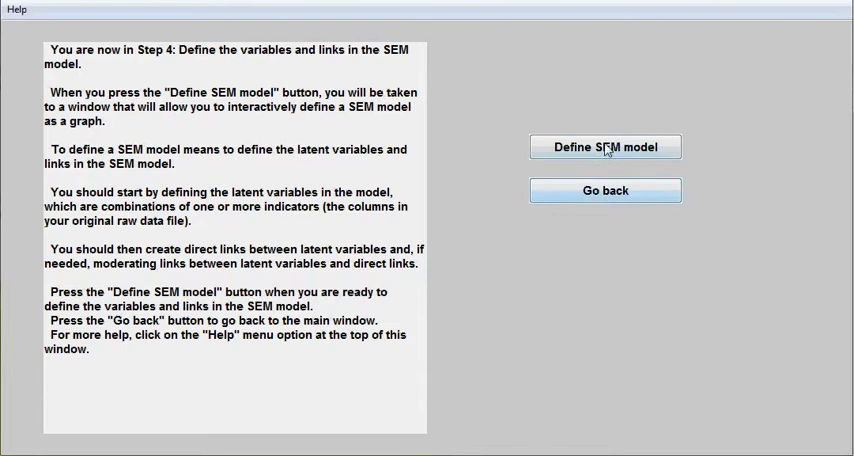
# Open Define SEM model and start creating the first latent variable
pyautogui.click(605, 147)
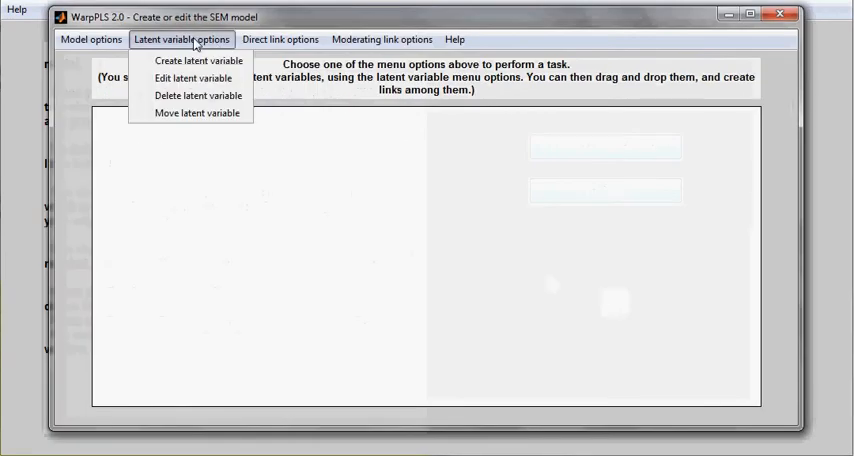
pyautogui.click(200, 61)
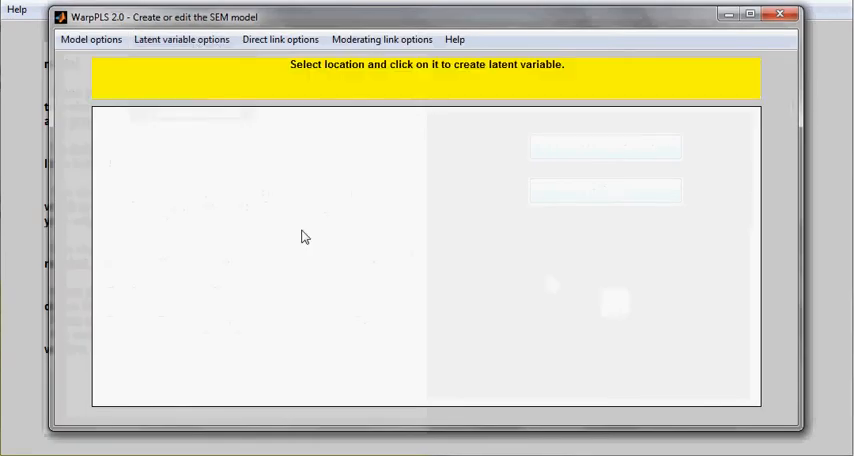
# Place latent variable ECU on the canvas with six ECU indicators, set to formative
pyautogui.click(305, 237)
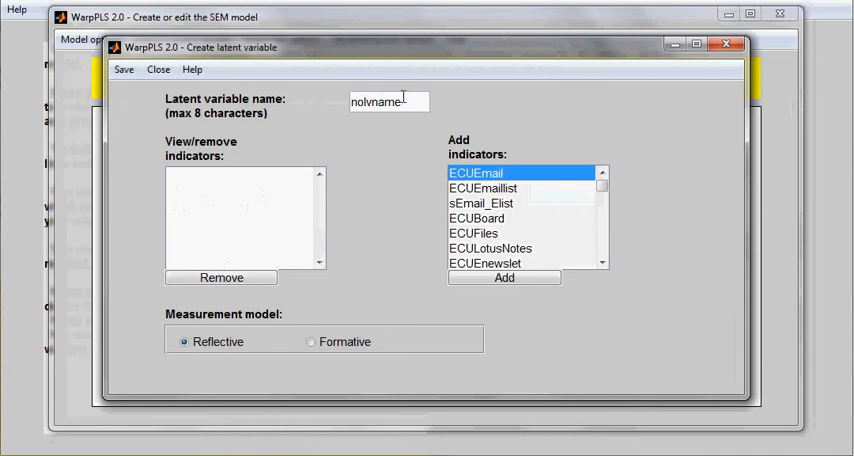
pyautogui.write('ECU')
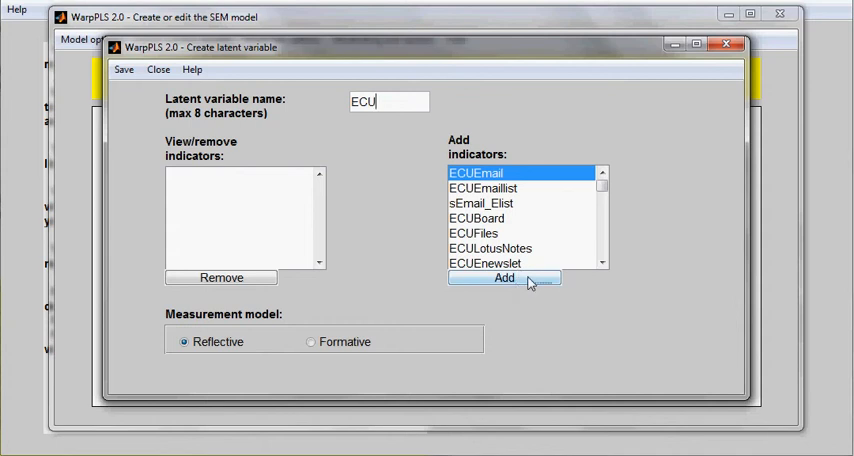
pyautogui.click(501, 278)
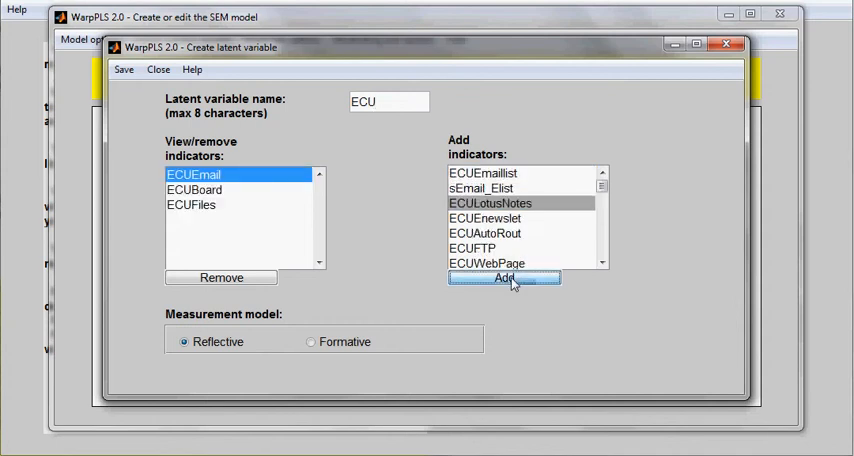
pyautogui.click(511, 278)
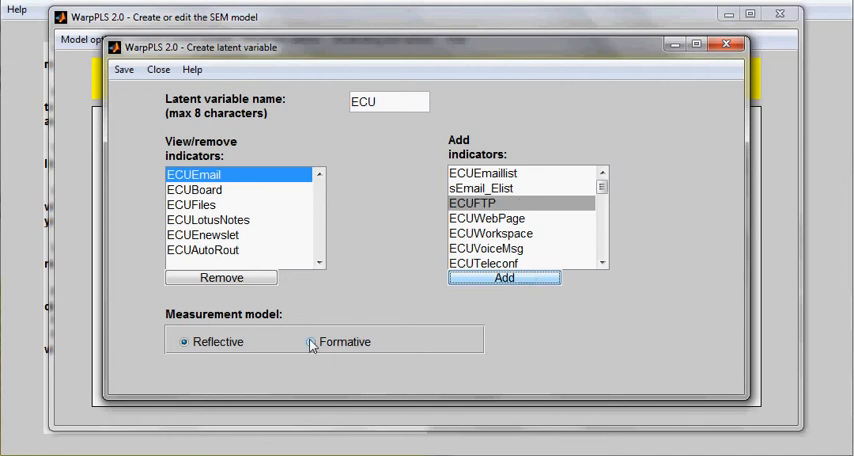
pyautogui.click(310, 341)
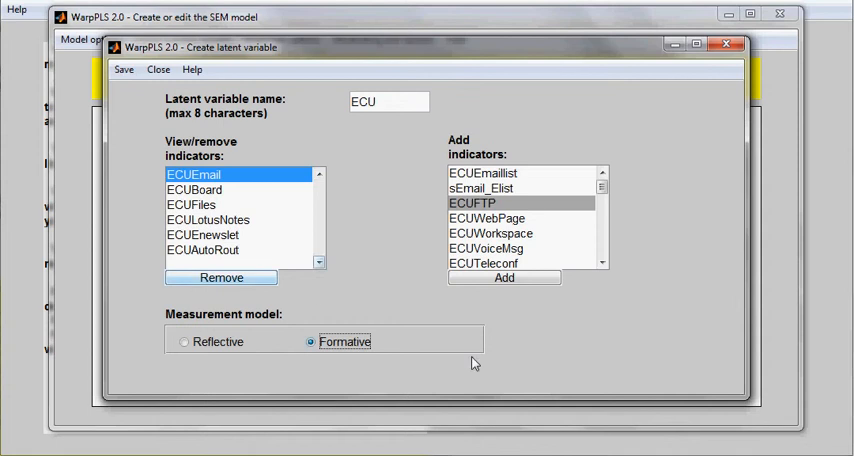
pyautogui.moveTo(436, 313)
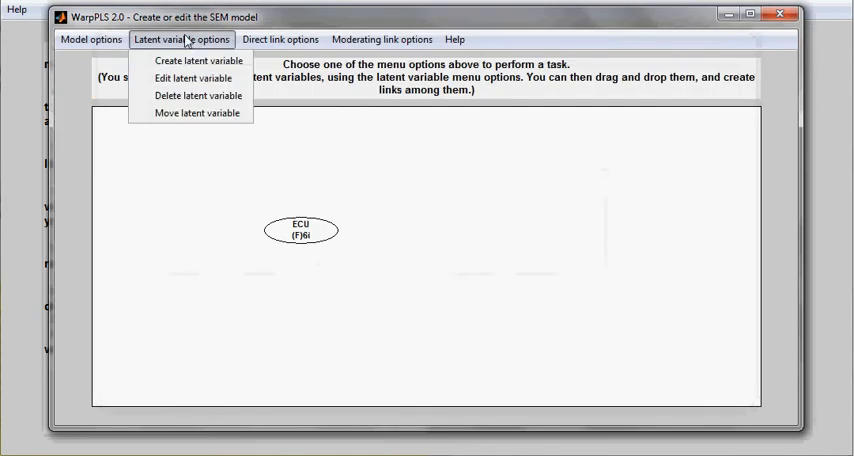
# Create latent variable Effi up and right of ECU with its five Effi indicators
pyautogui.click(202, 61)
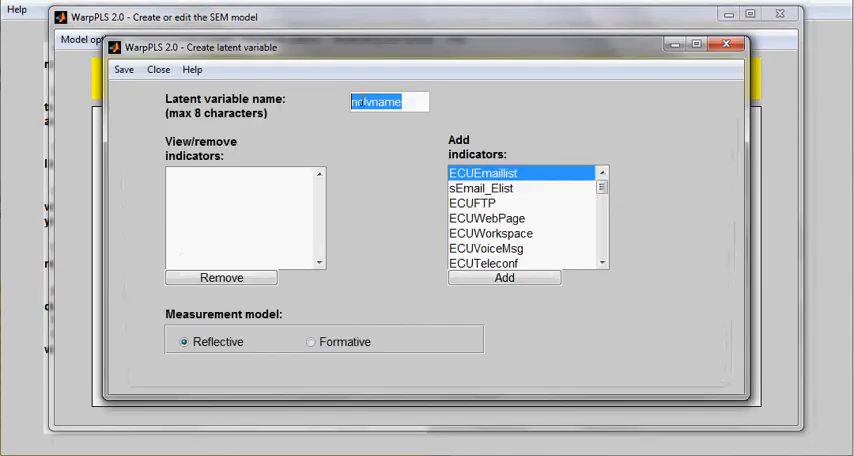
pyautogui.write('Effi')
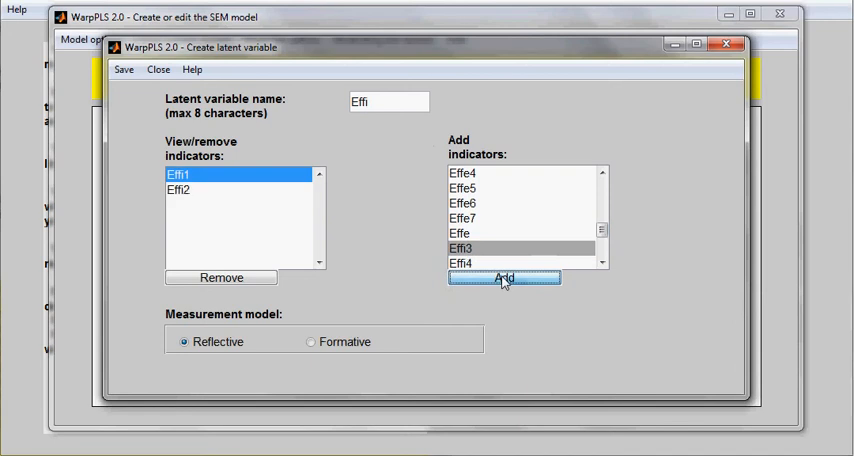
pyautogui.click(502, 278)
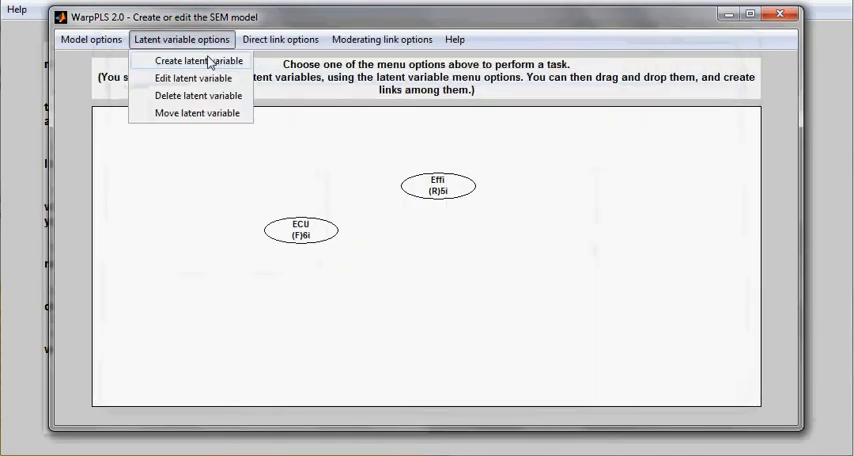
# Create and save latent variable Effe below Effi with indicators Effe1–Effe7
pyautogui.click(193, 61)
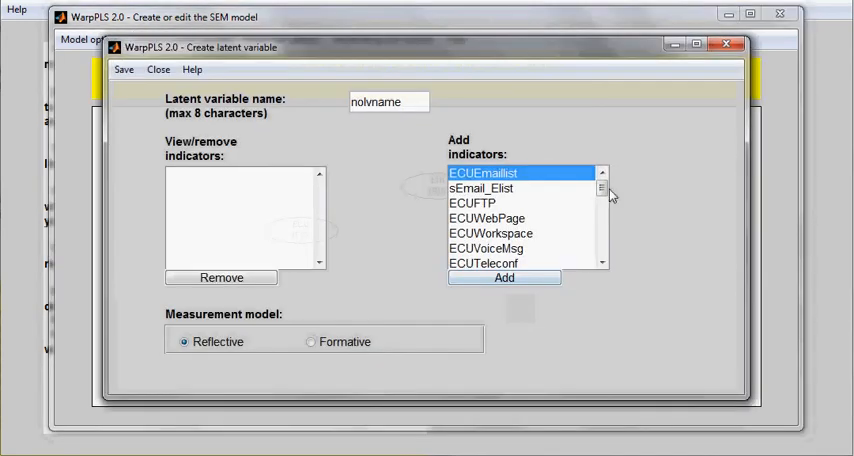
pyautogui.write('Effe')
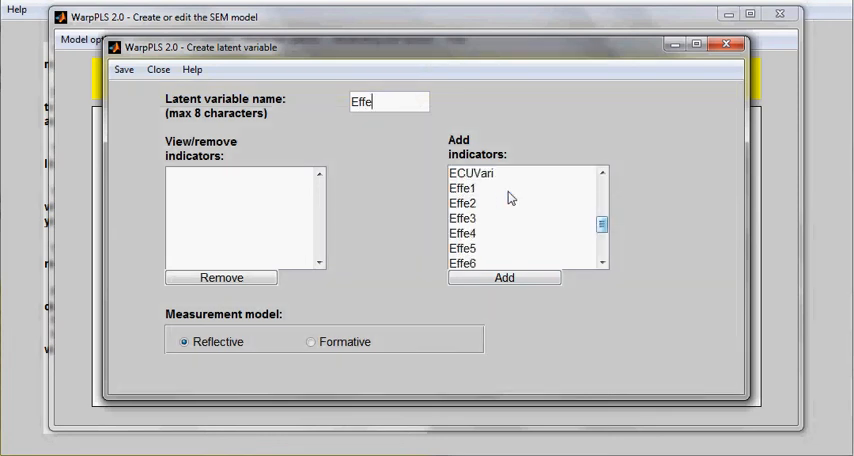
pyautogui.click(467, 189)
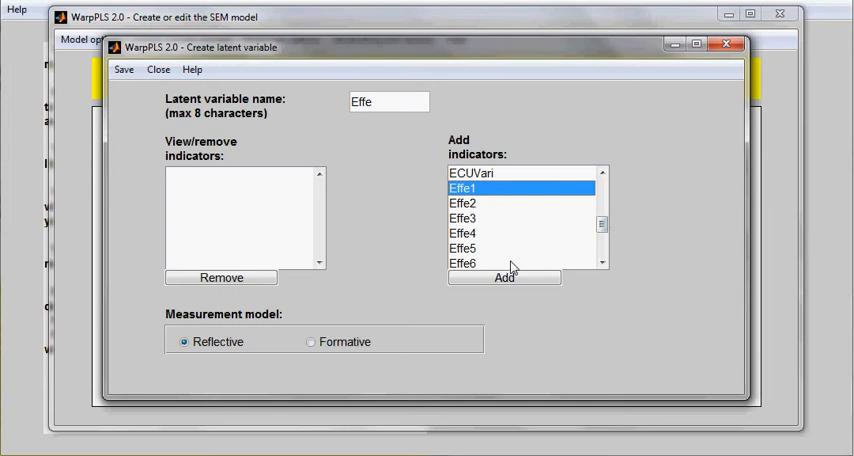
pyautogui.moveTo(498, 206)
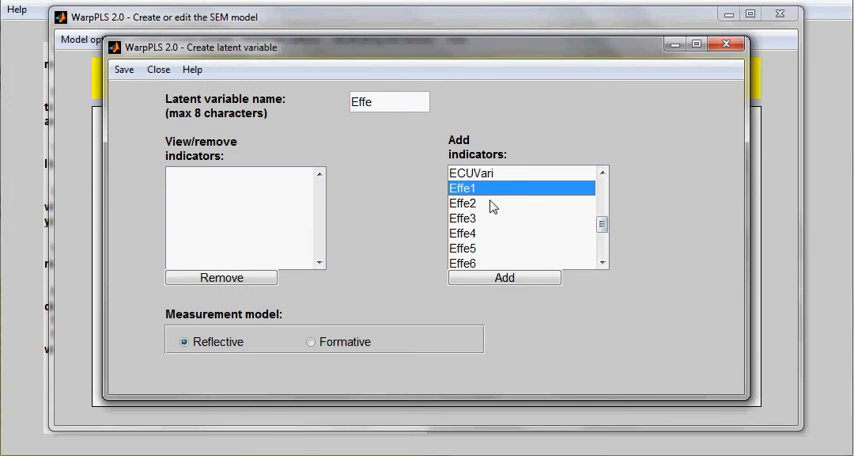
pyautogui.moveTo(485, 205)
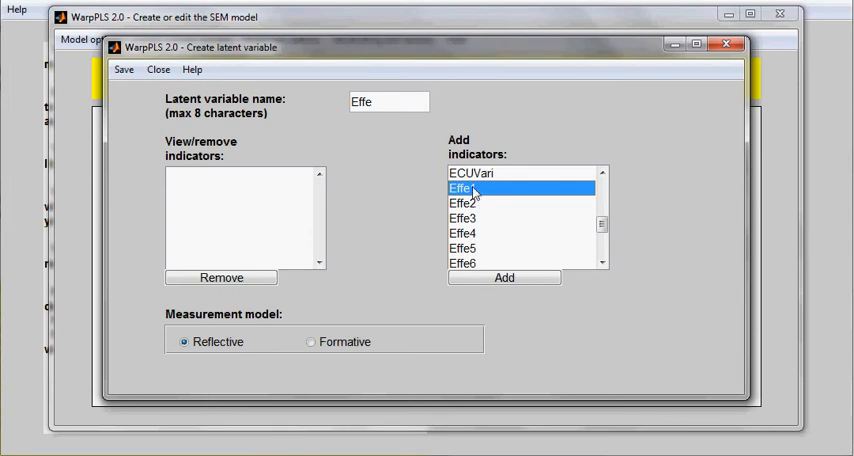
pyautogui.click(505, 278)
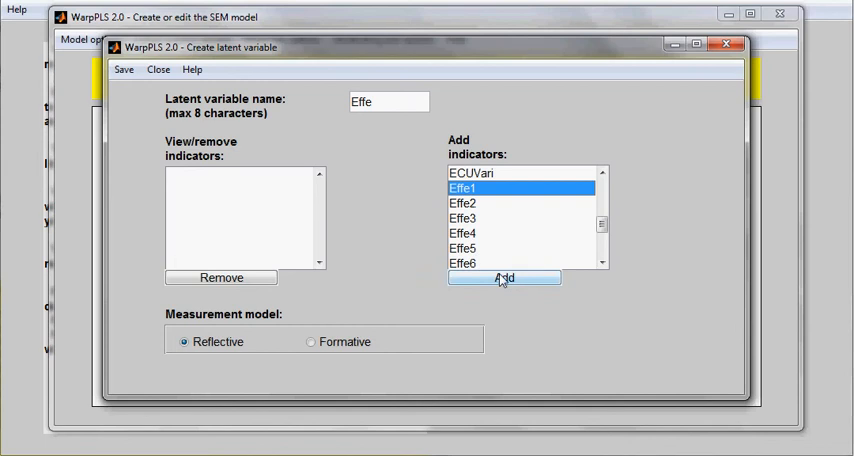
pyautogui.click(504, 278)
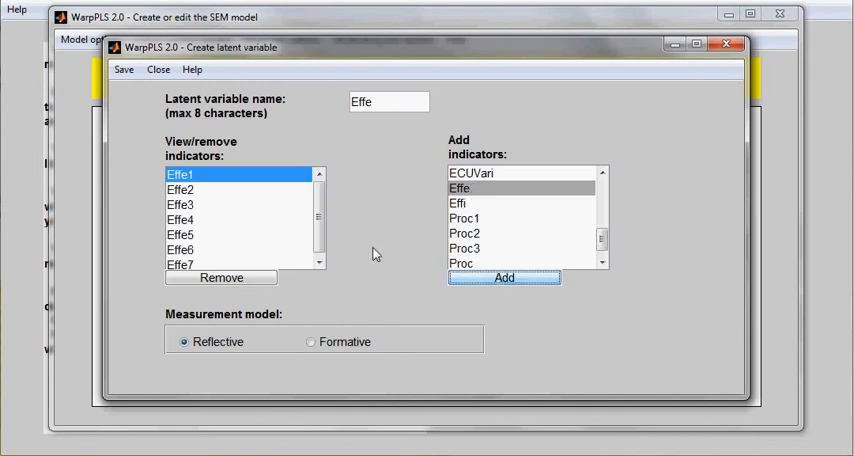
pyautogui.moveTo(369, 236)
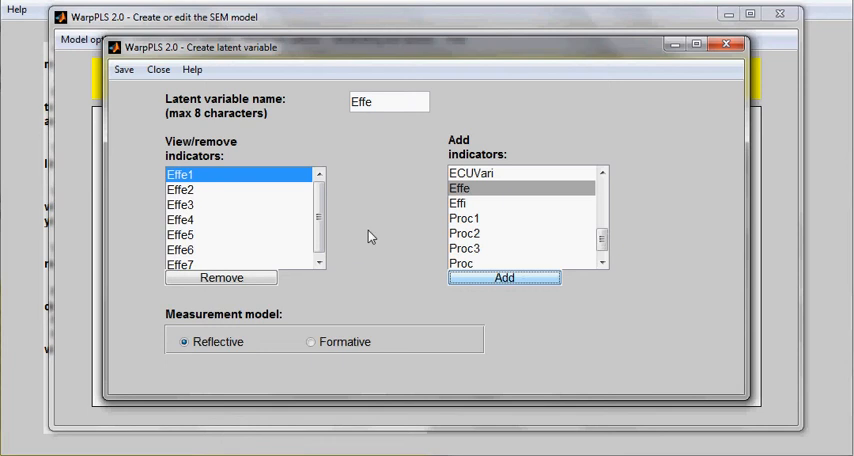
pyautogui.moveTo(388, 307)
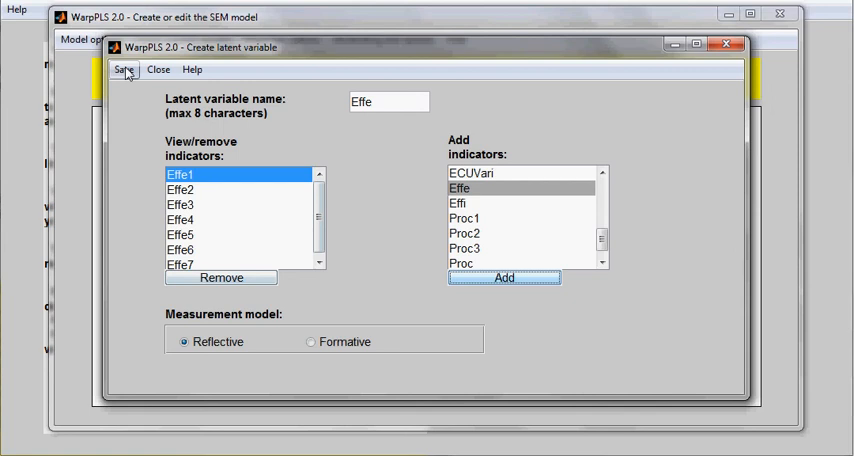
pyautogui.click(125, 71)
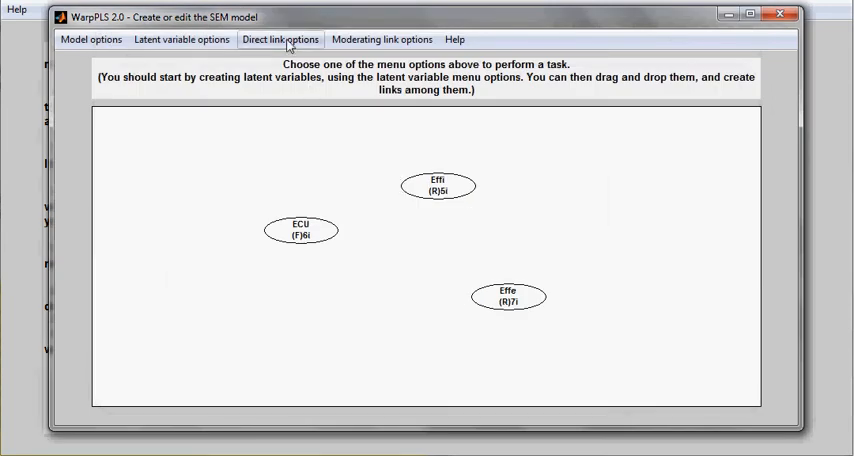
# Draw direct arrows from ECU to Effi and from Effi to Effe
pyautogui.click(281, 39)
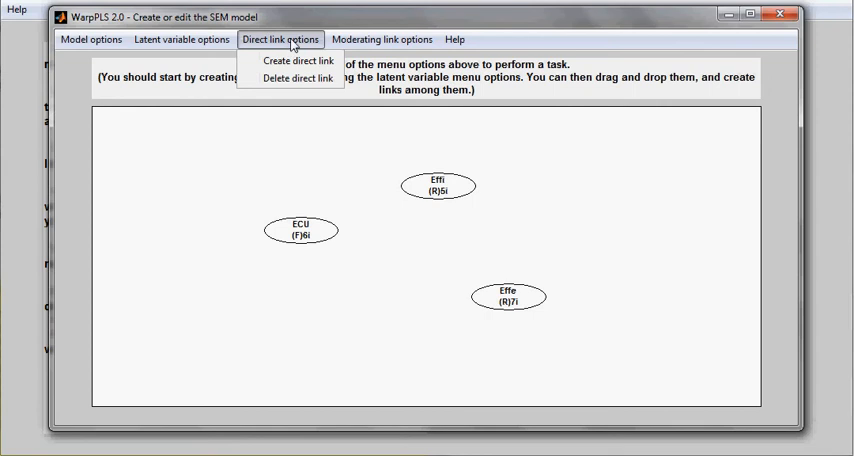
pyautogui.moveTo(303, 66)
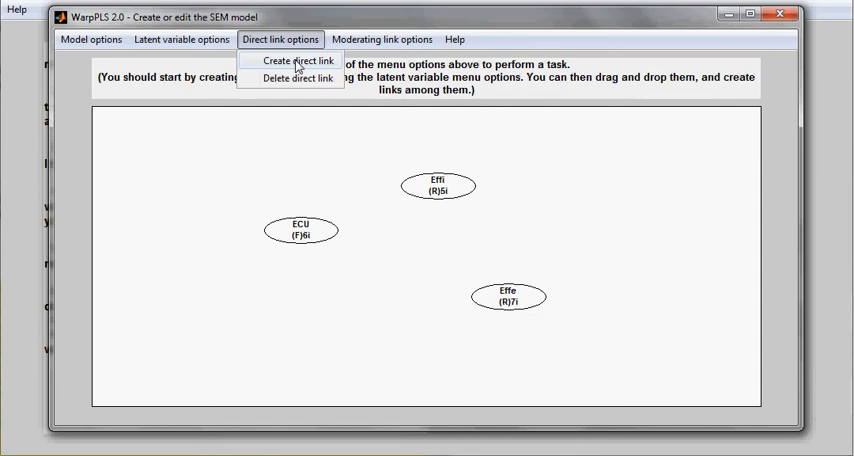
pyautogui.click(290, 63)
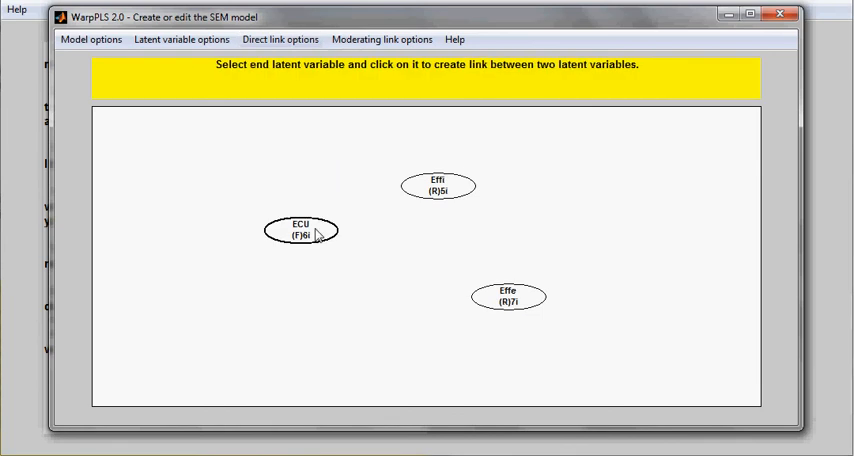
pyautogui.click(437, 185)
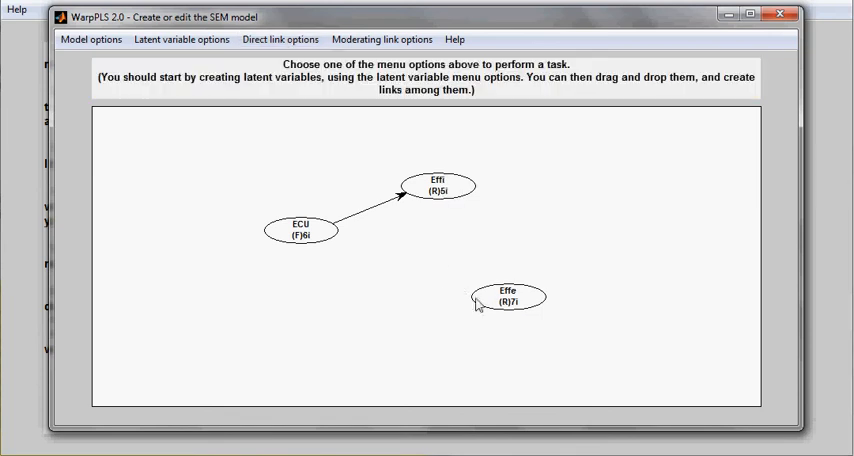
pyautogui.click(280, 39)
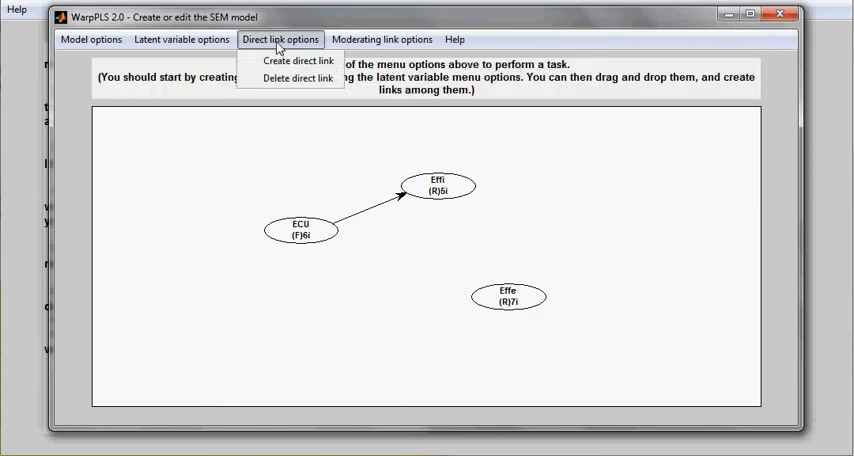
pyautogui.click(291, 61)
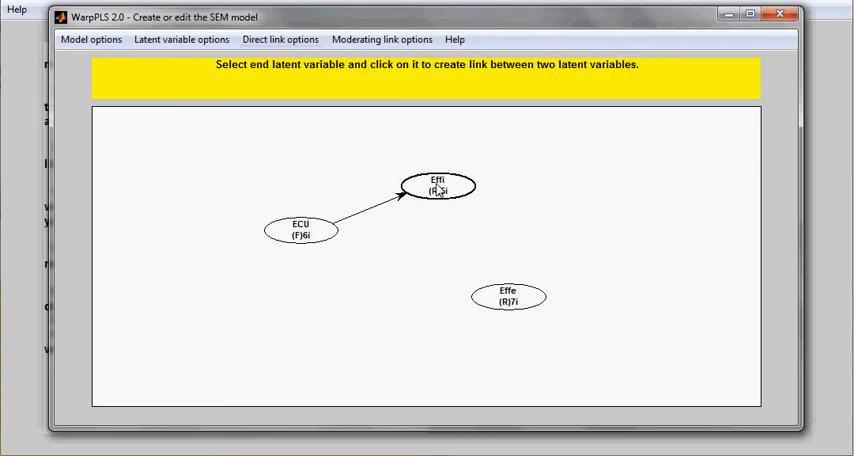
pyautogui.click(509, 298)
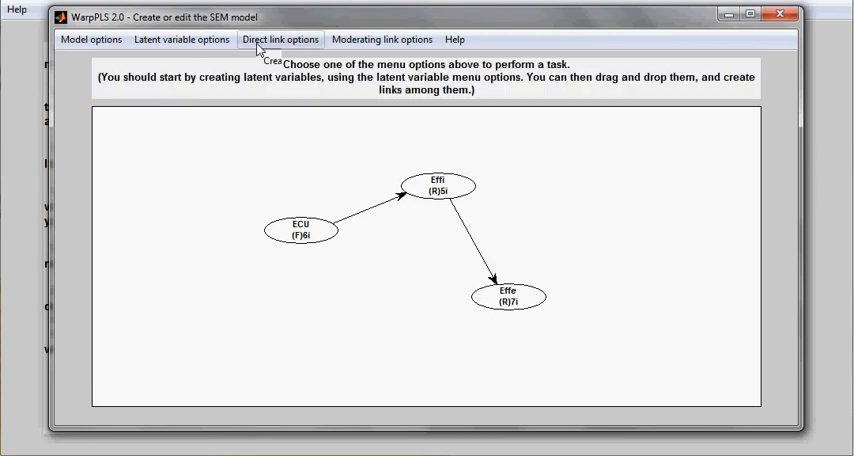
pyautogui.click(282, 40)
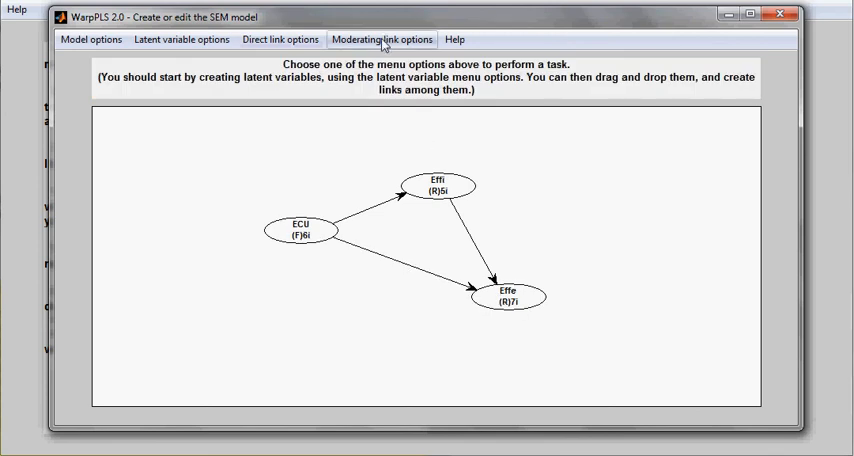
# Create a moderating link from ECU onto the Effi→Effe arrow
pyautogui.click(391, 40)
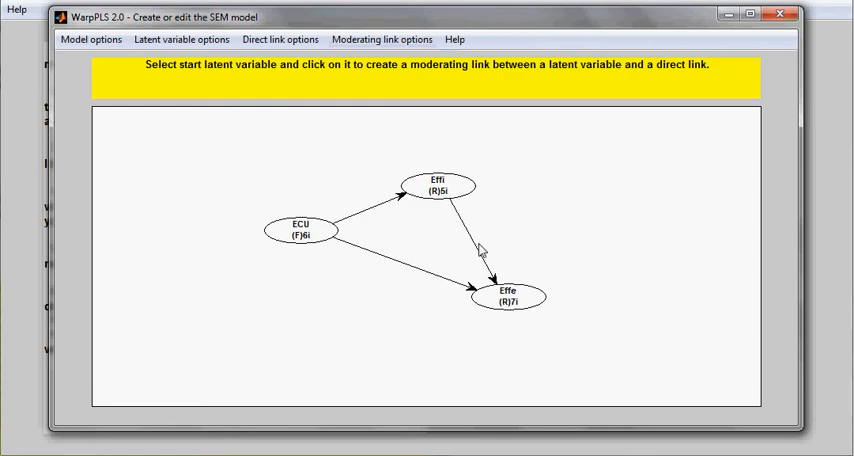
pyautogui.click(302, 230)
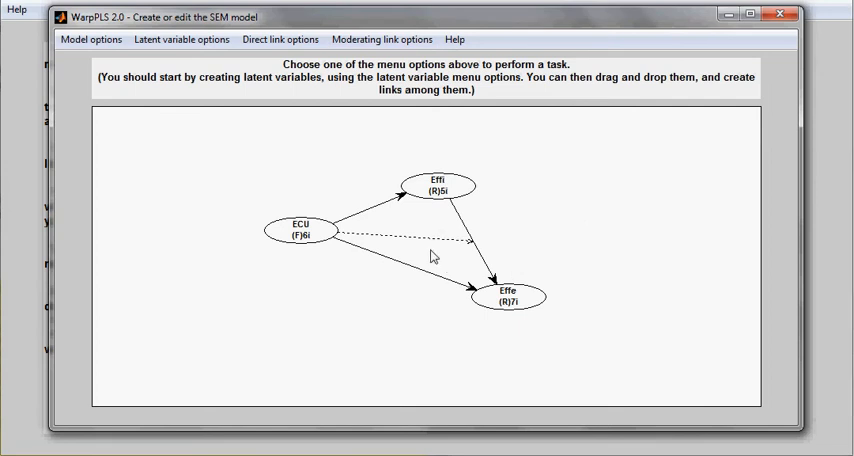
pyautogui.moveTo(532, 293)
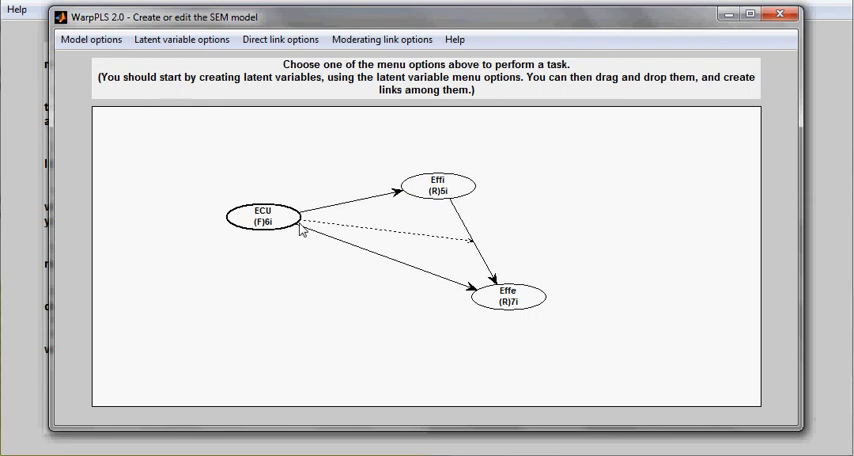
# Drag ECU further left, then show all indicators and hide them again
pyautogui.moveTo(263, 216); pyautogui.dragTo(267, 297)
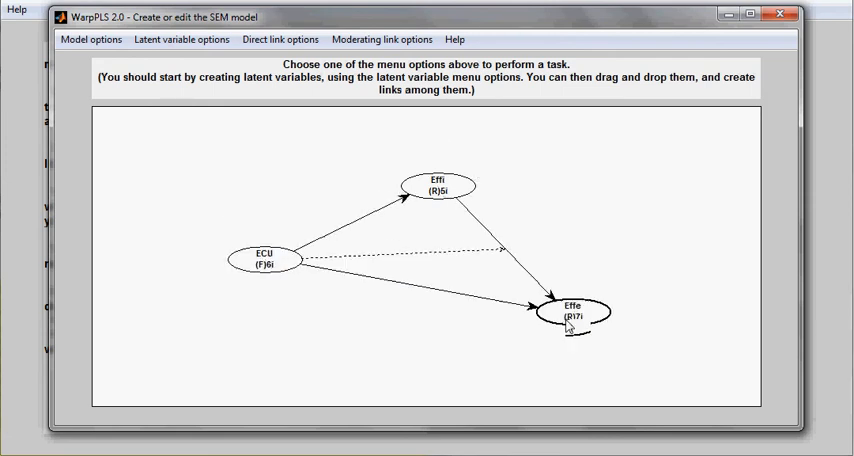
pyautogui.click(90, 39)
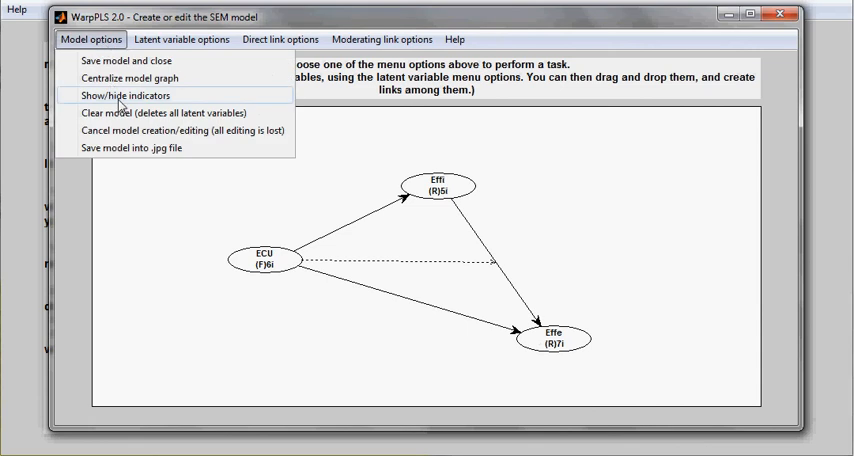
pyautogui.click(134, 93)
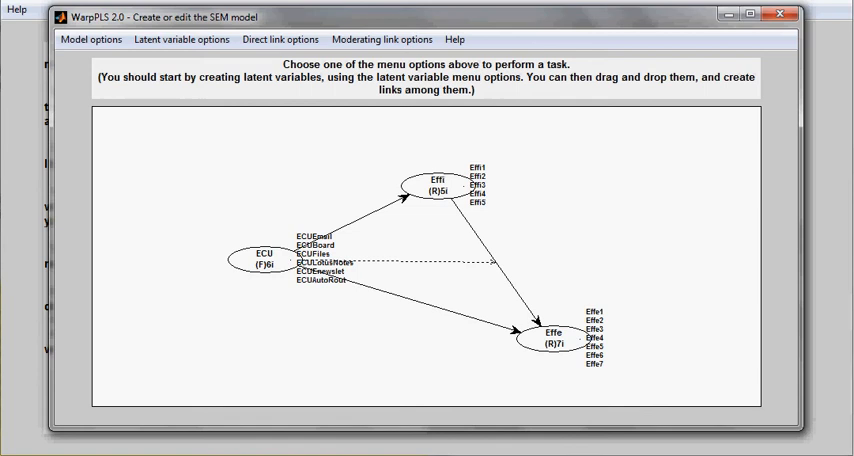
pyautogui.moveTo(685, 327)
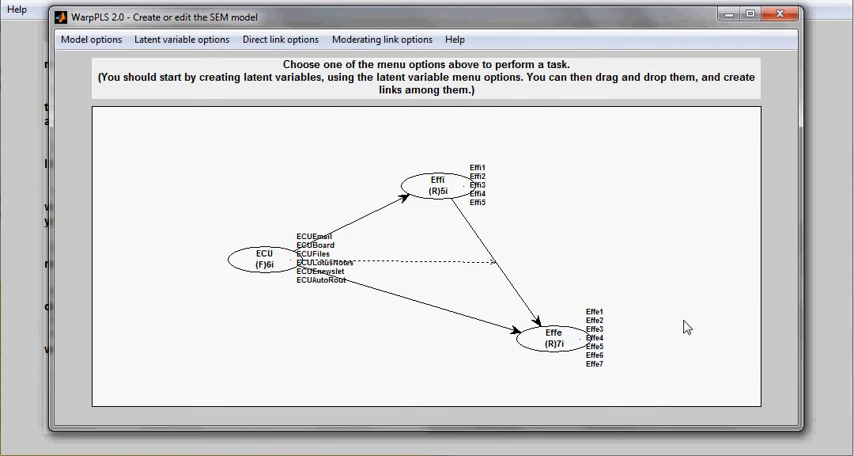
pyautogui.moveTo(634, 377)
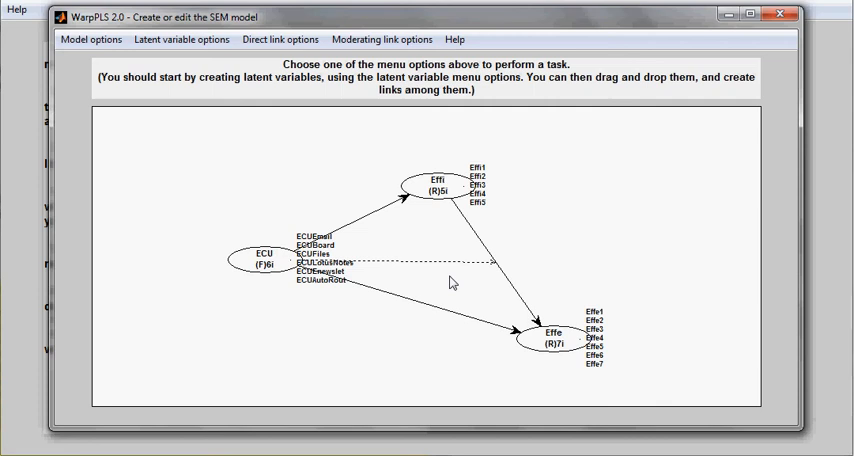
pyautogui.moveTo(629, 379)
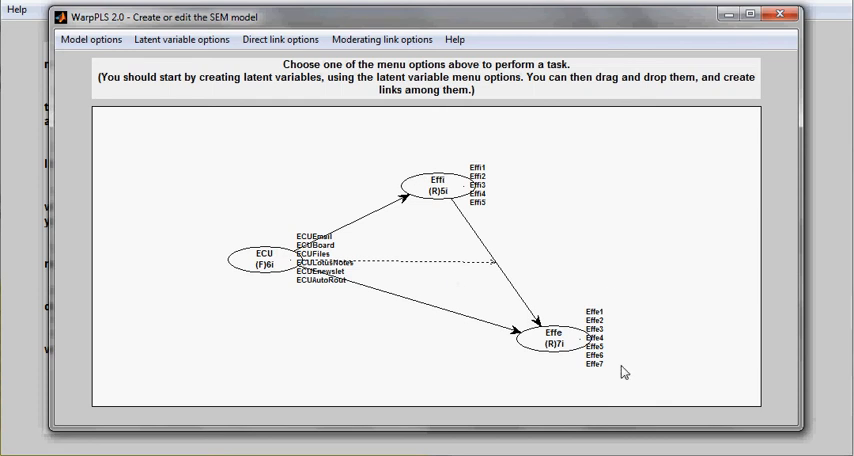
pyautogui.click(91, 42)
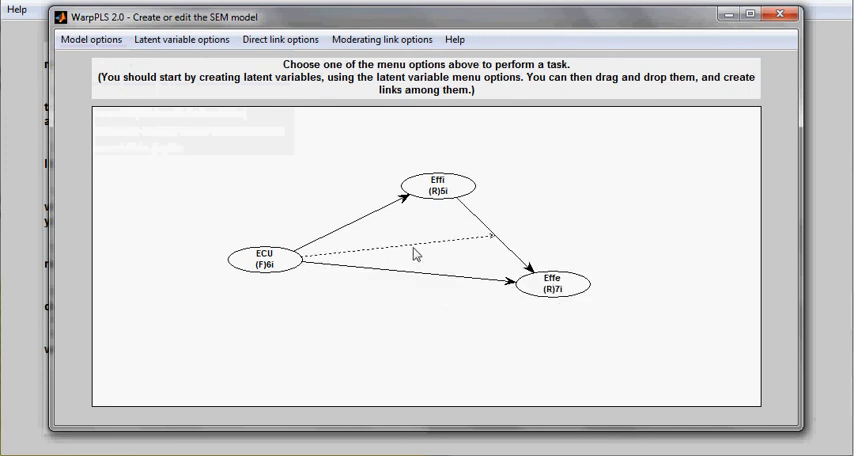
# Export the model diagram as Test.jpg into the 04_ECUTwk folder
pyautogui.click(91, 40)
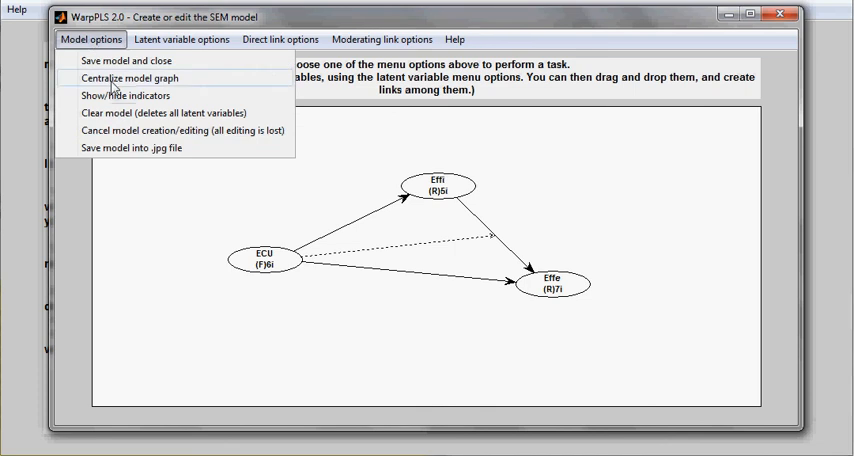
pyautogui.moveTo(137, 147)
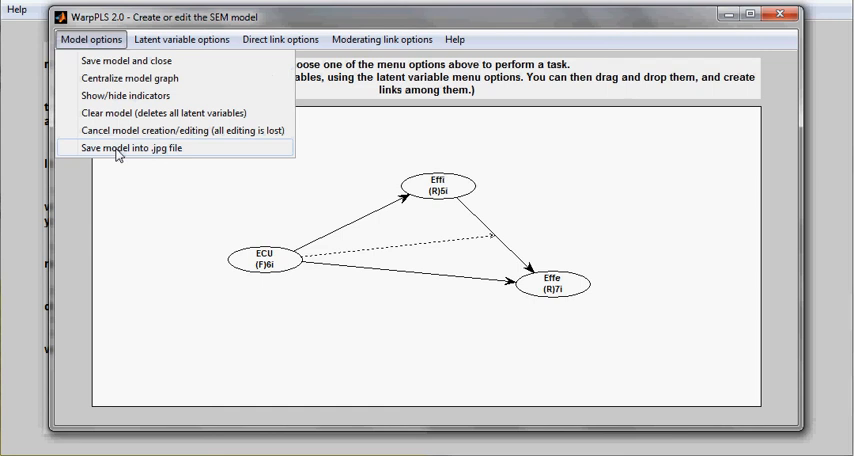
pyautogui.click(136, 148)
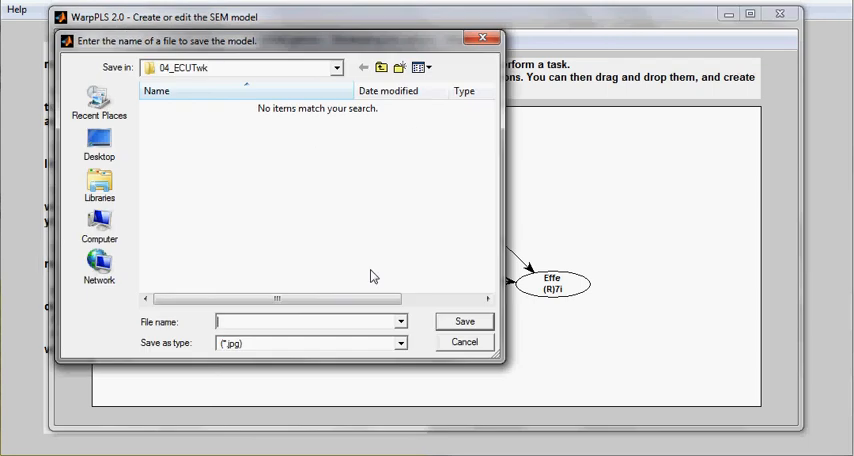
pyautogui.write('Test')
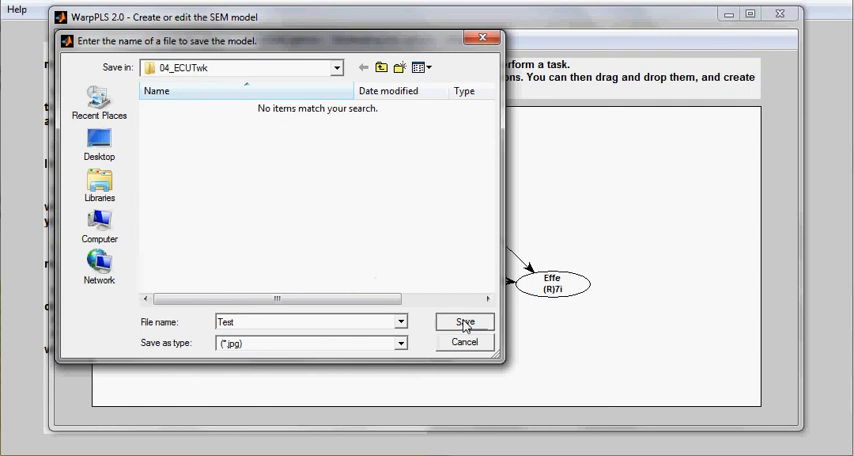
pyautogui.click(464, 322)
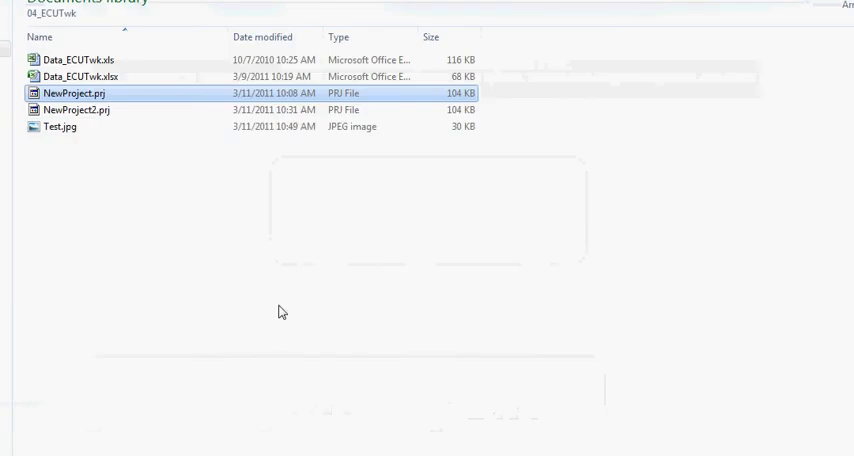
# Open Test.jpg in the image viewer to check the exported diagram
pyautogui.click(60, 126)
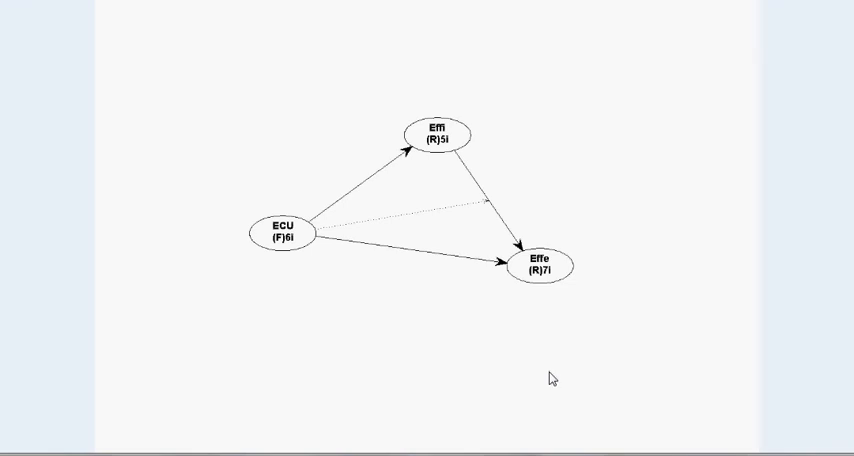
pyautogui.moveTo(585, 218)
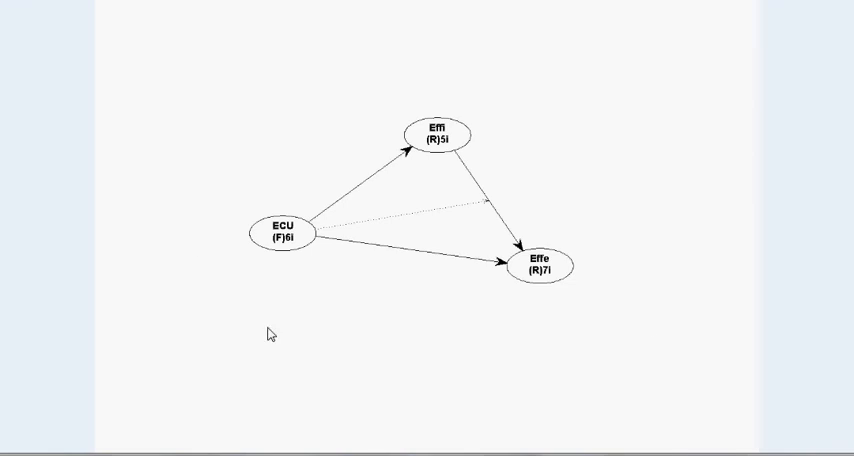
pyautogui.moveTo(660, 99)
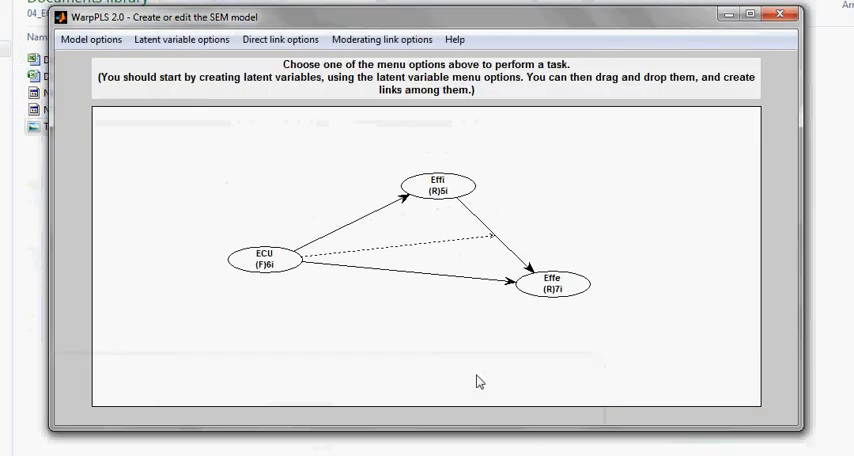
pyautogui.click(92, 40)
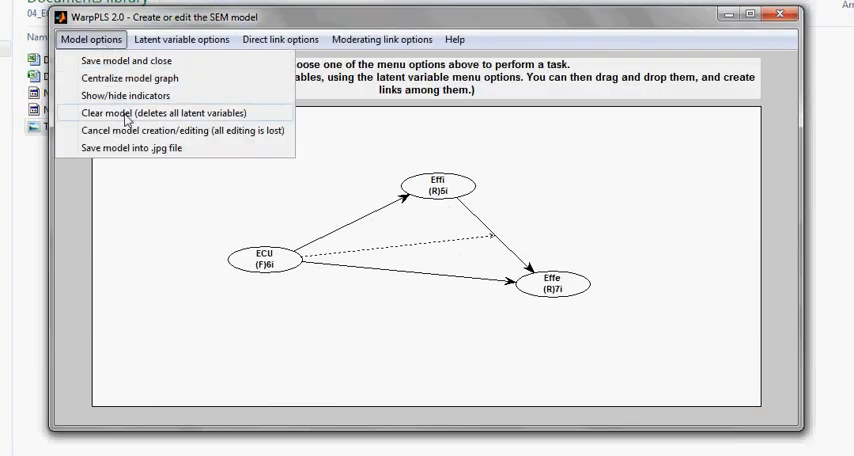
pyautogui.moveTo(130, 61)
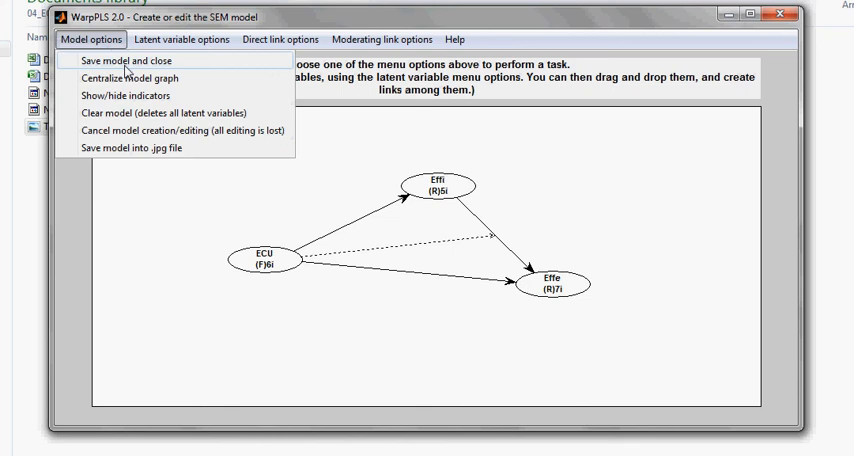
pyautogui.moveTo(160, 131)
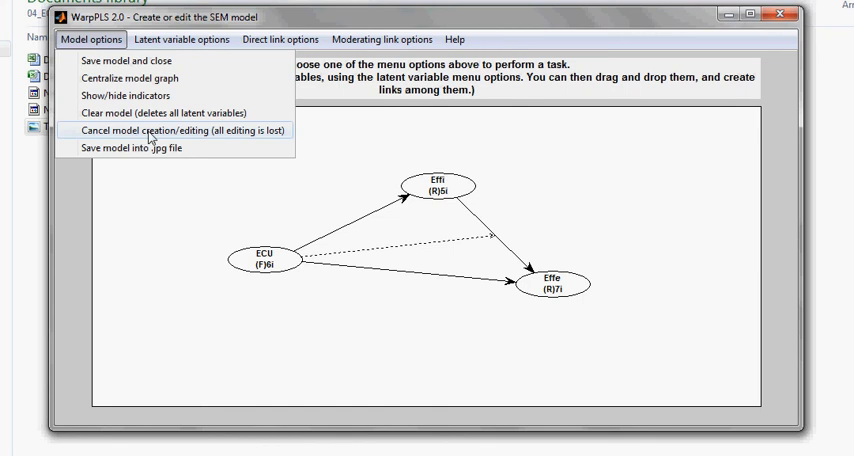
pyautogui.click(153, 131)
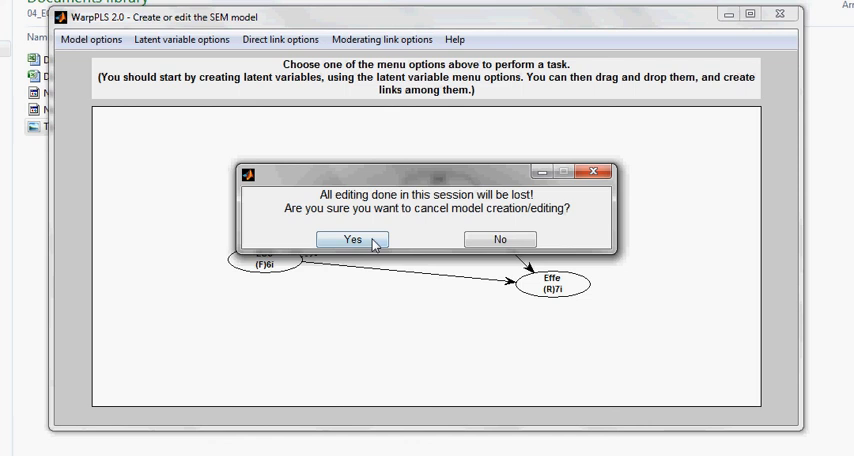
pyautogui.click(350, 238)
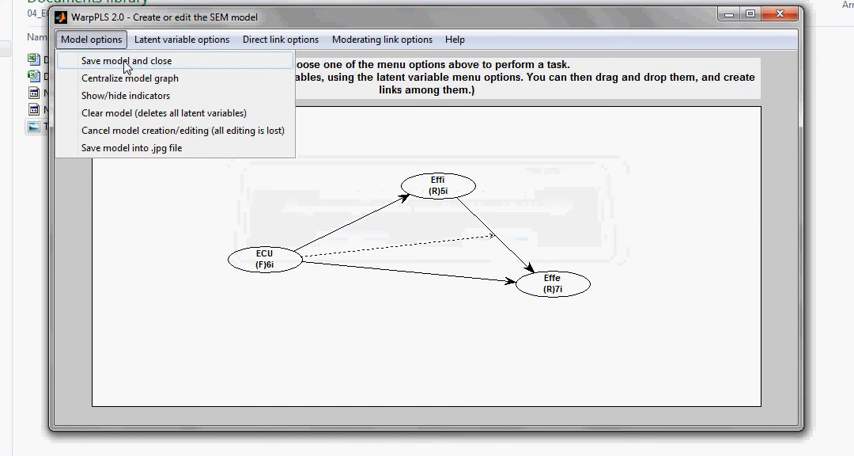
pyautogui.moveTo(155, 312)
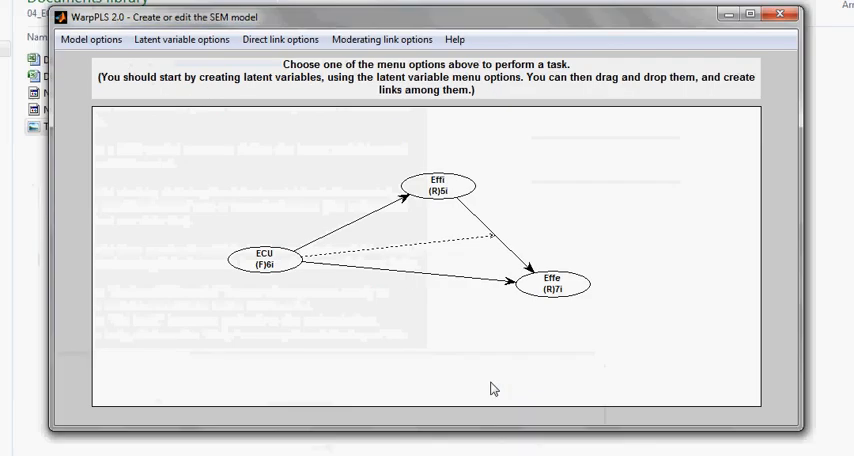
pyautogui.click(91, 40)
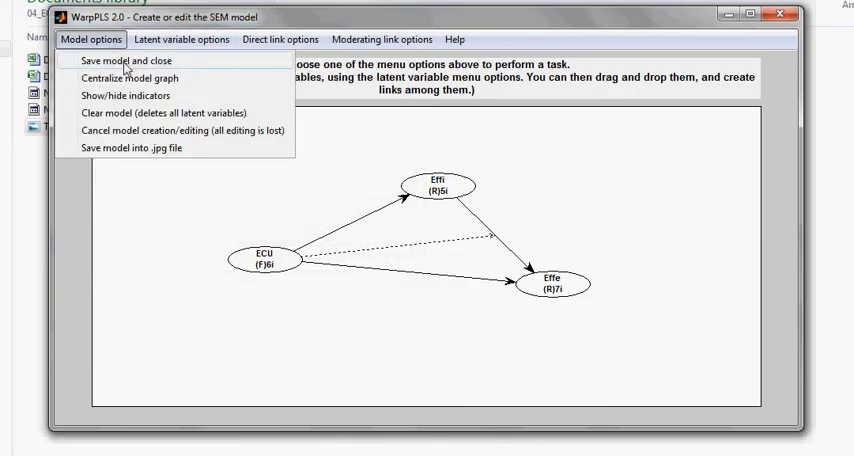
pyautogui.click(132, 60)
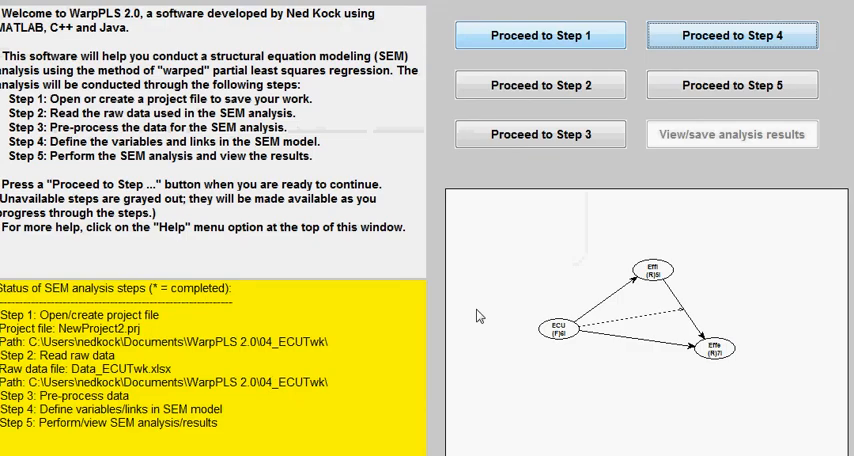
pyautogui.moveTo(480, 317)
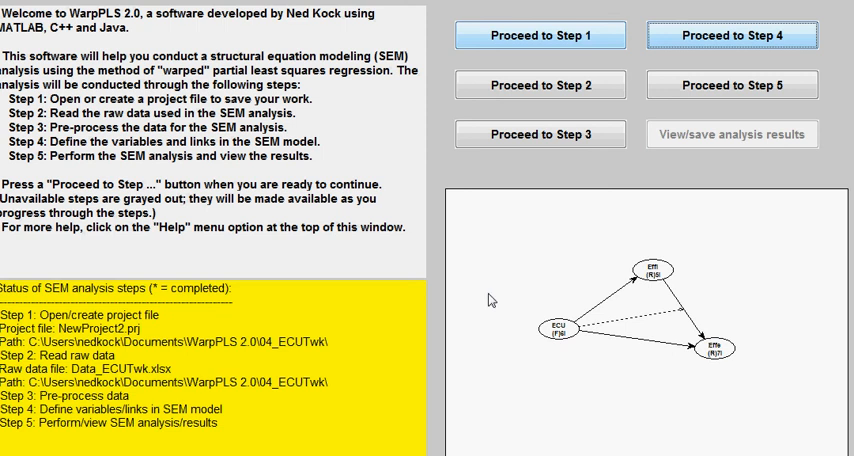
pyautogui.moveTo(489, 300)
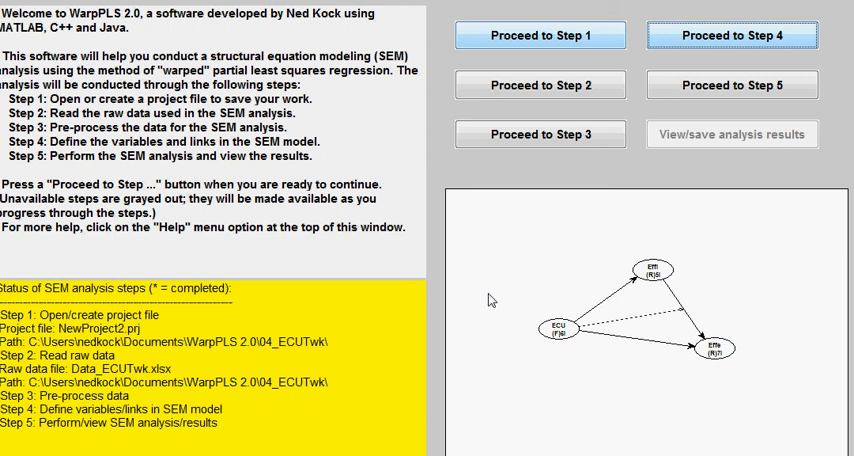